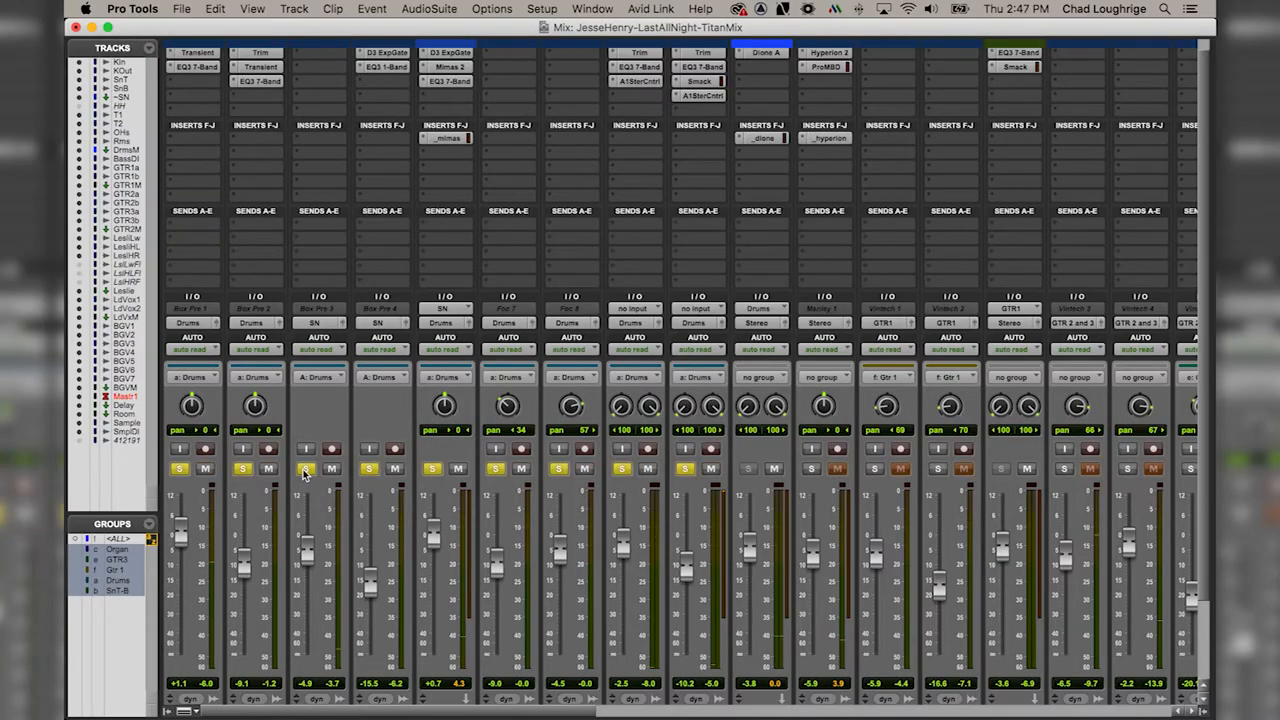
scroll(right, 3)
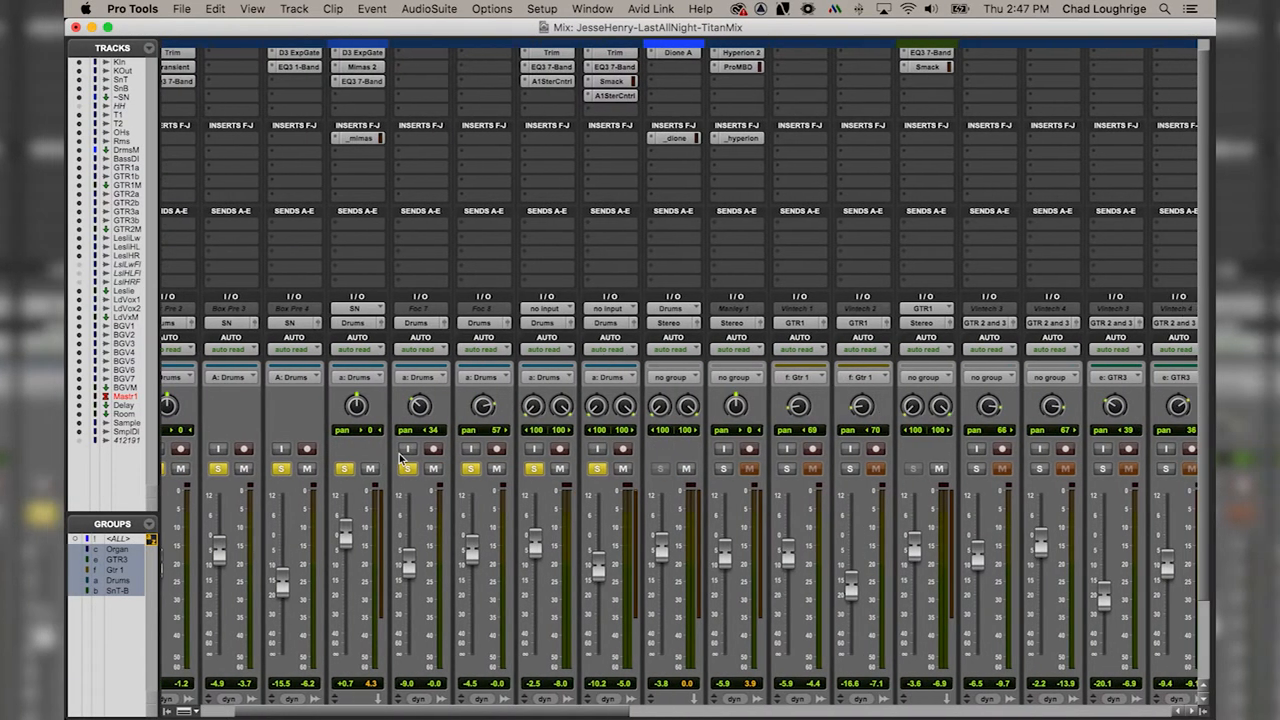